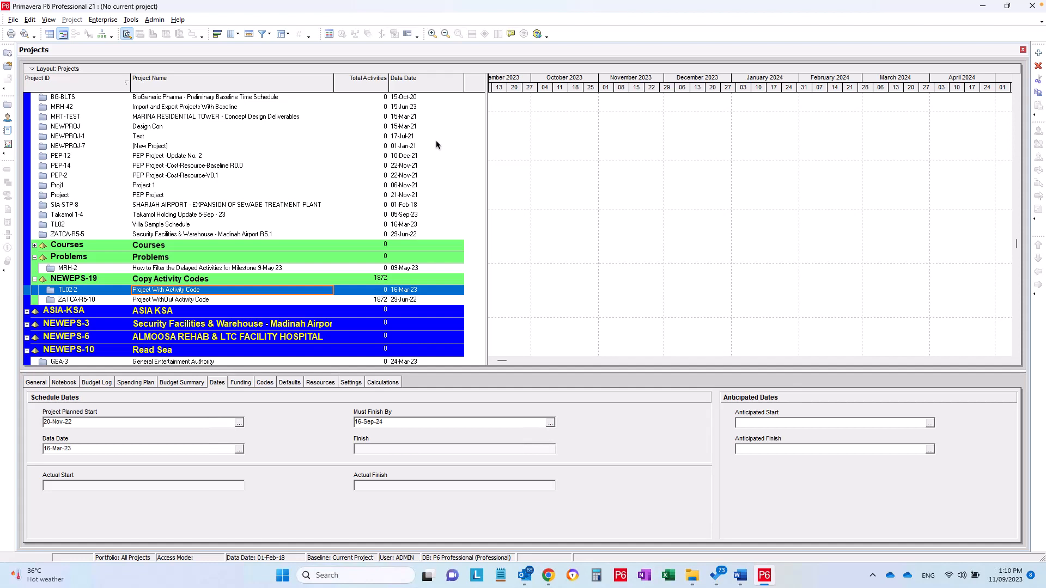
mouse_move(426, 171)
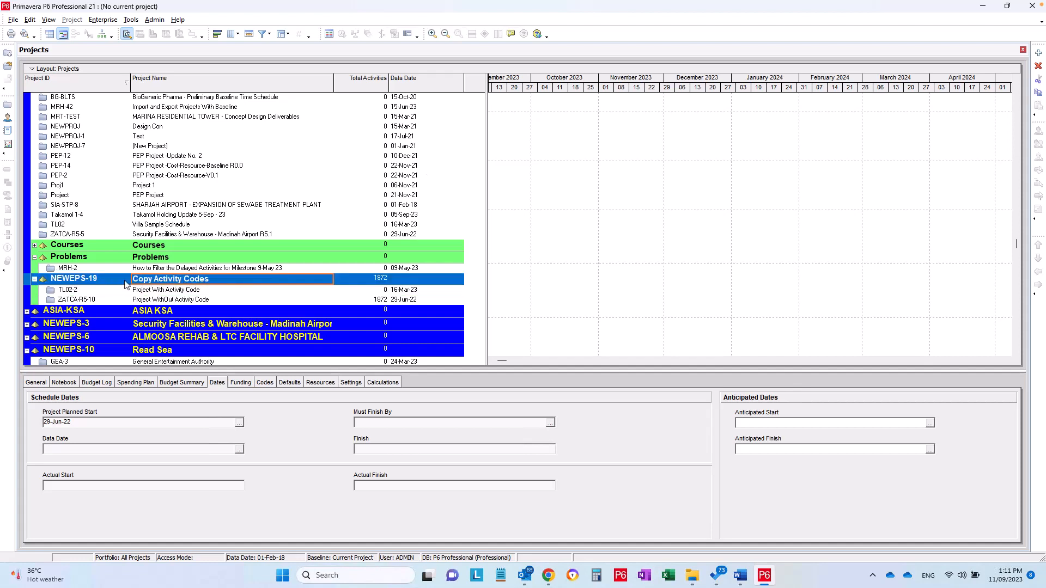
mouse_move(236, 281)
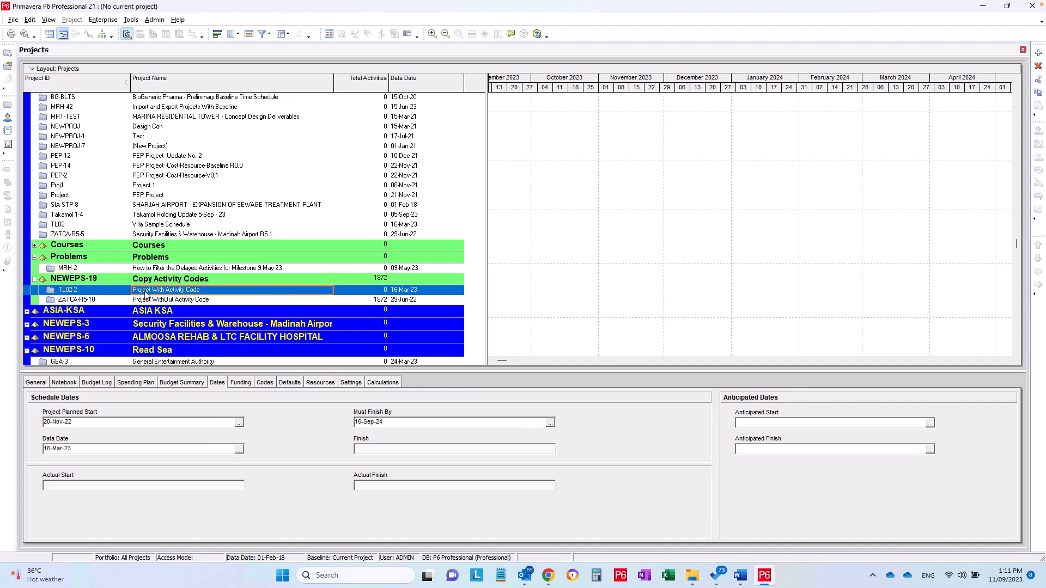
Open the project without activity codes and the project with codes together
left_click(170, 299)
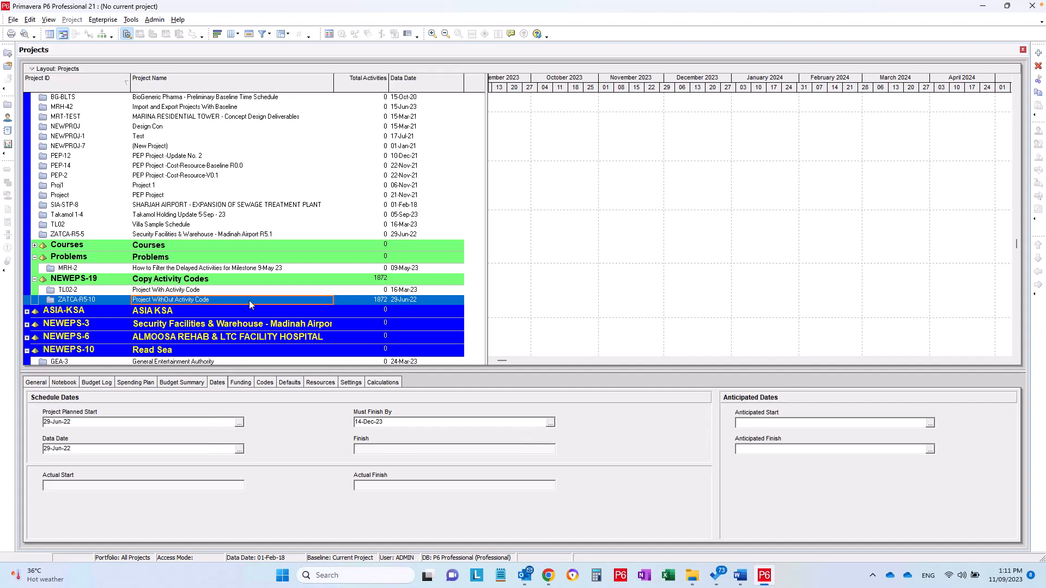
left_click(165, 289)
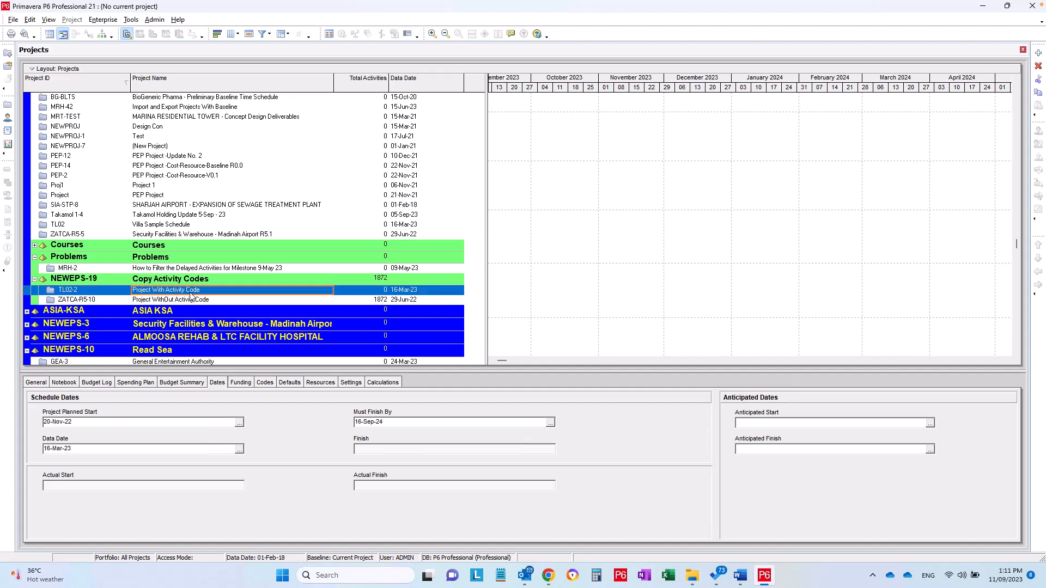
right_click(170, 300)
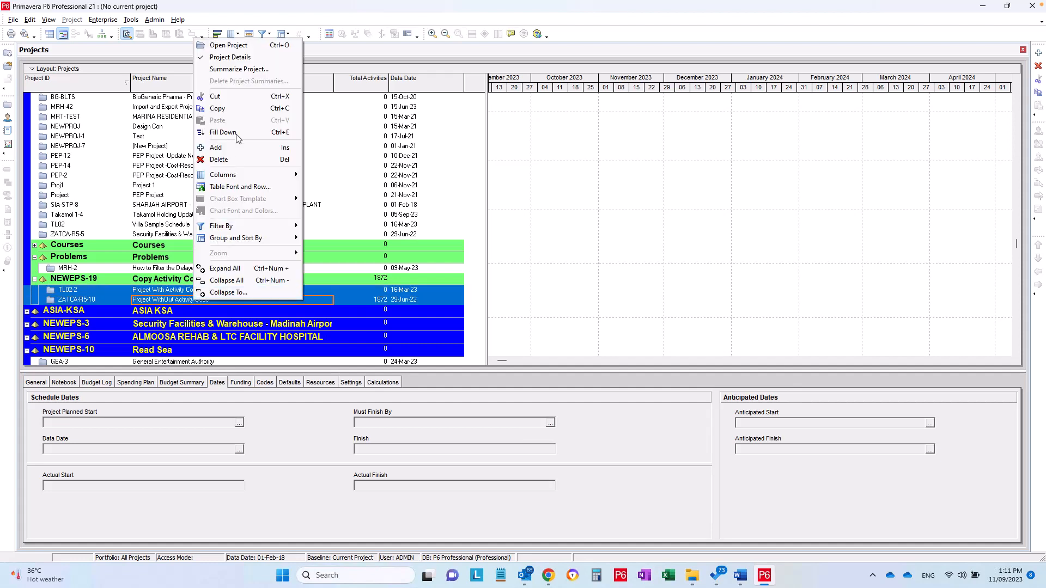
left_click(229, 45)
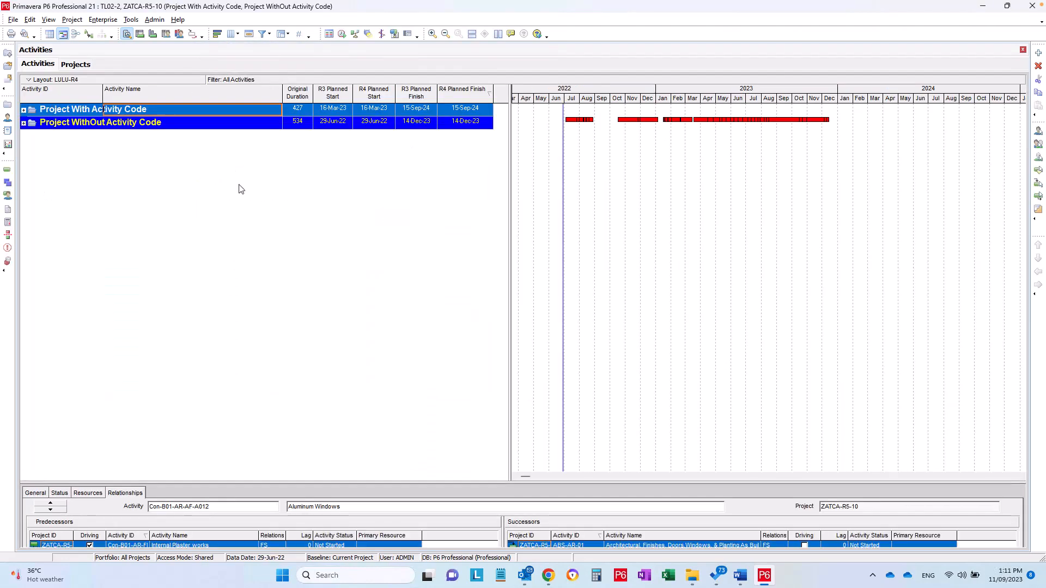
Show the project-level activity codes, selecting TL02-2 - 01 Block
left_click(103, 20)
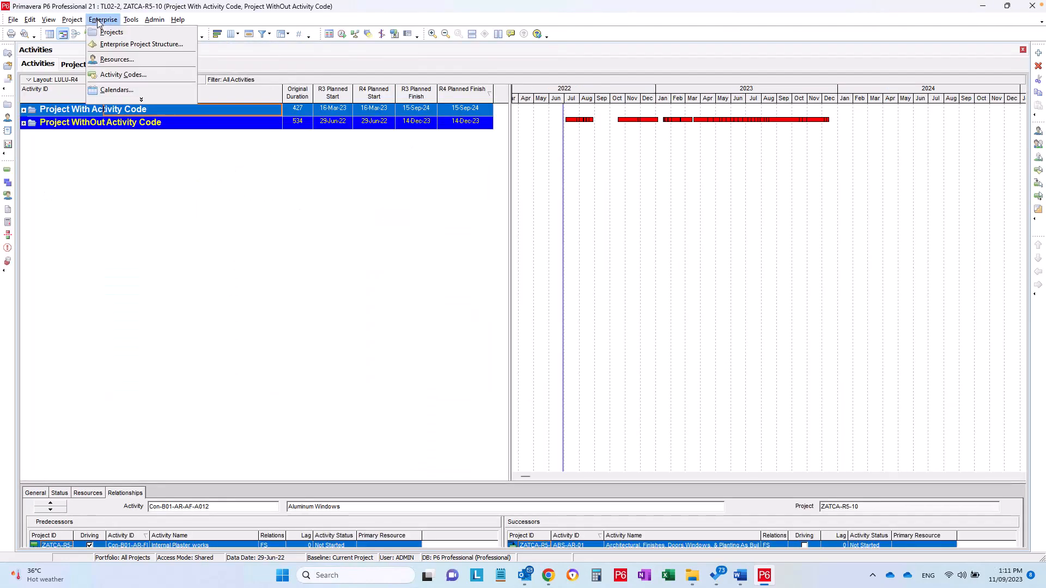
mouse_move(117, 60)
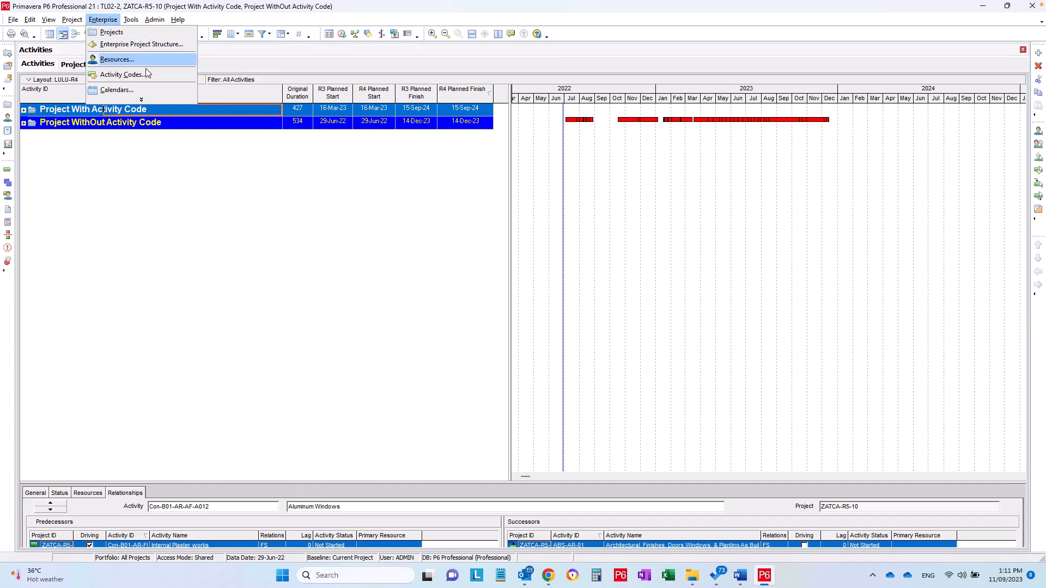
left_click(124, 74)
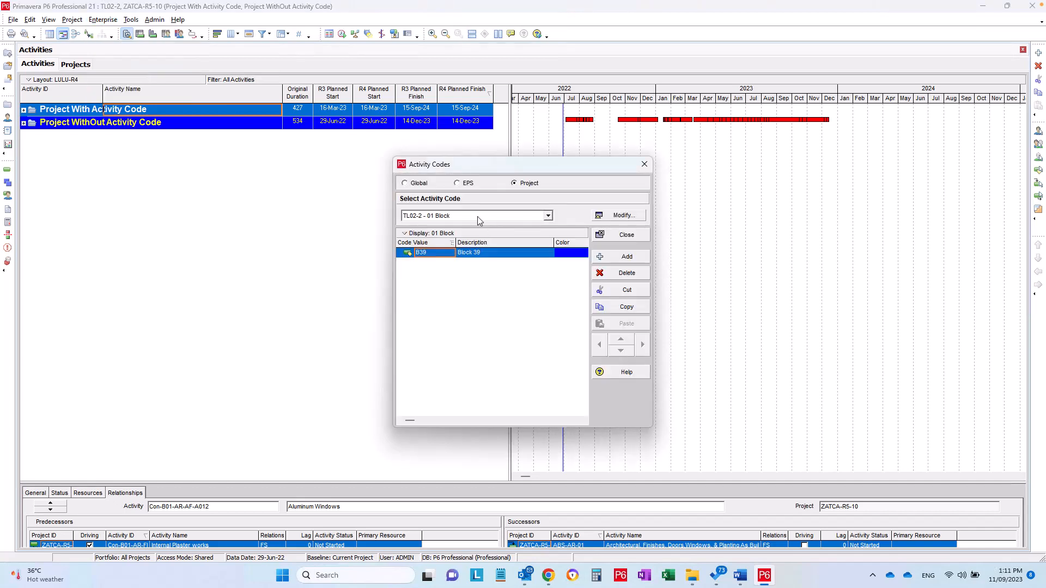
left_click(547, 216)
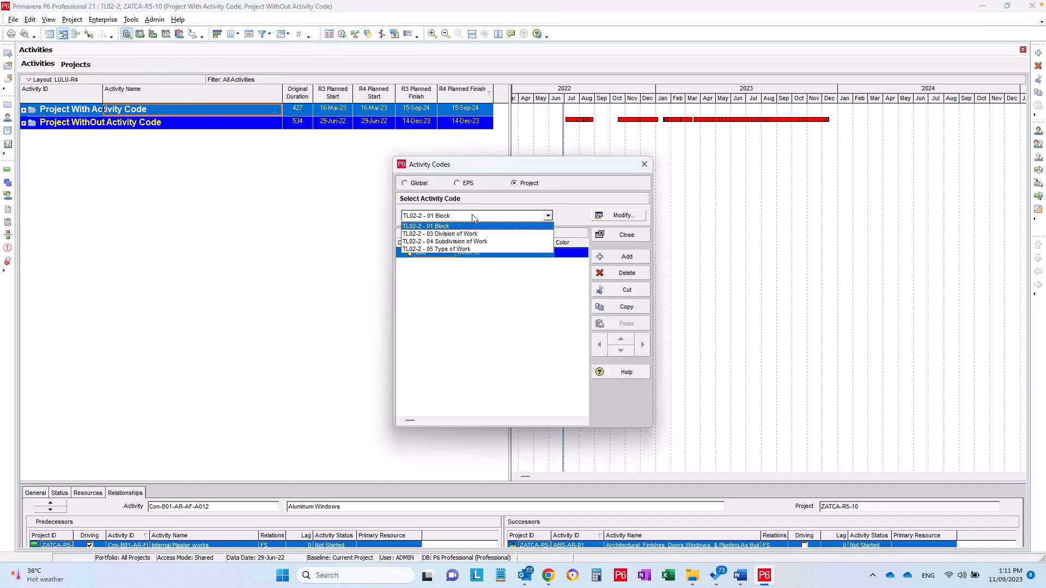
left_click(425, 226)
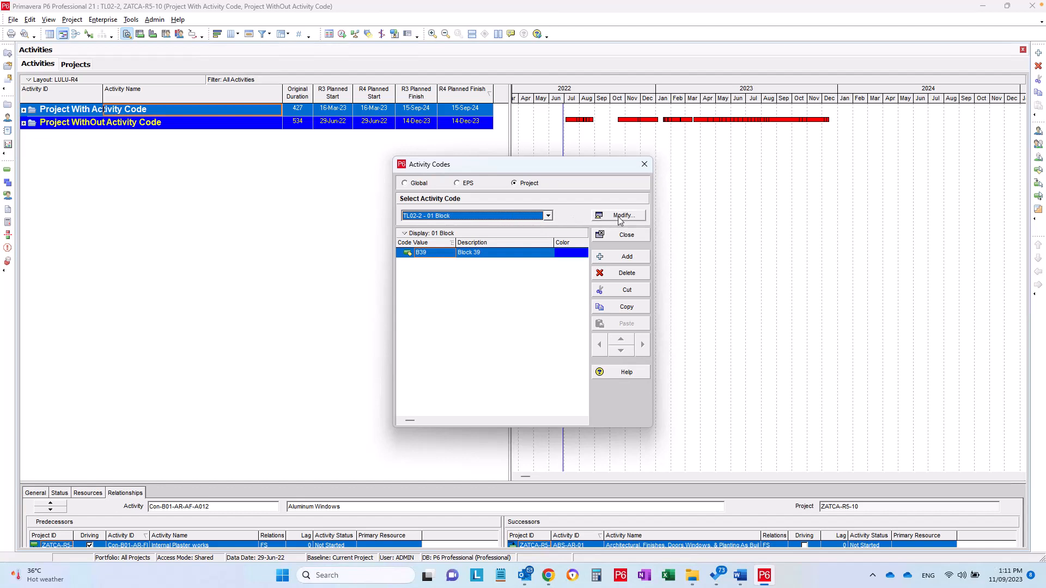
Copy TL02-2's four activity codes from the definitions window for ZATCA-R5-10
left_click(622, 215)
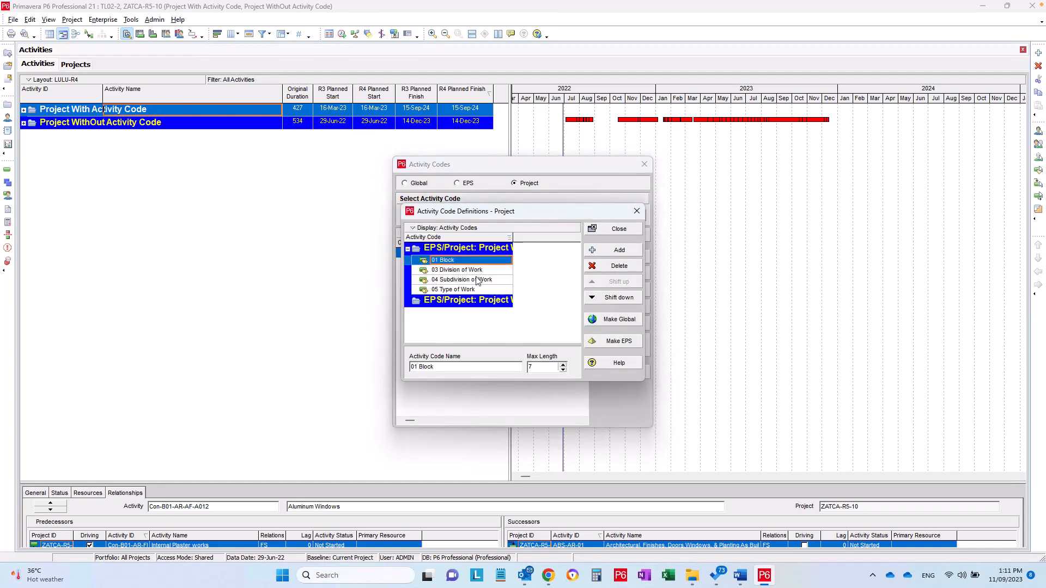
right_click(450, 288)
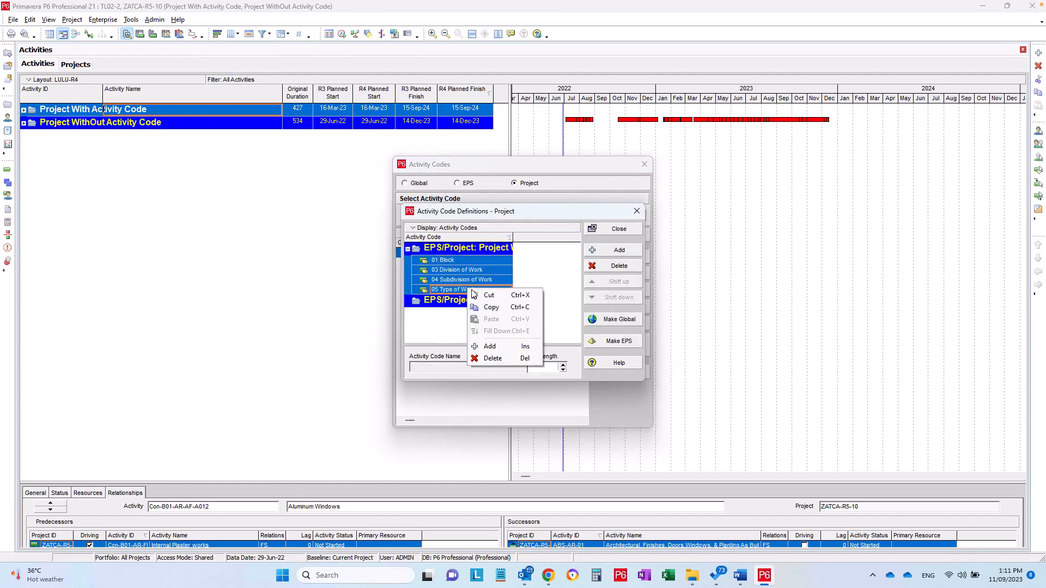
left_click(457, 300)
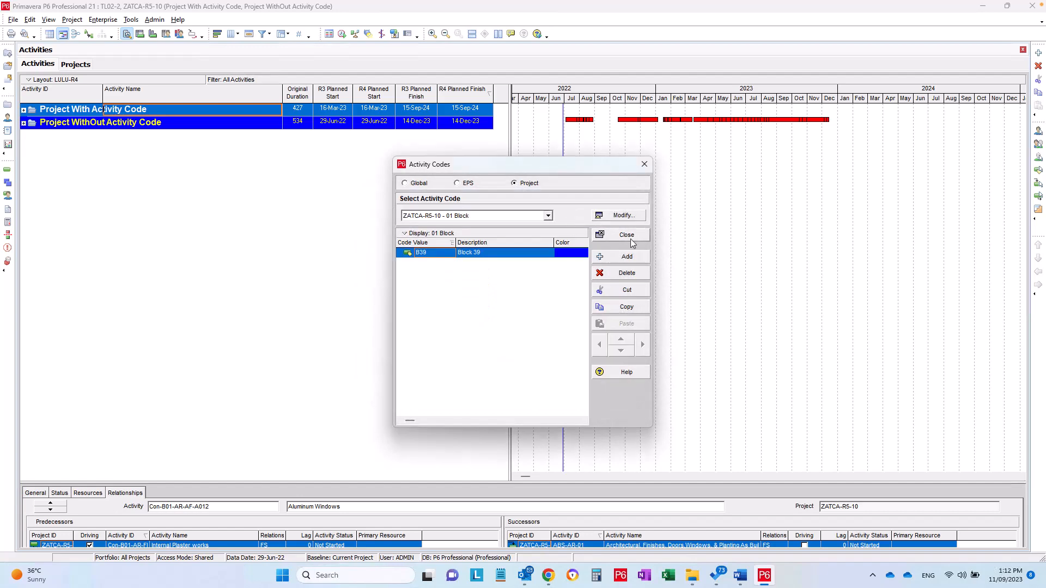
Close the Activity Codes window and select ZATCA-R5-10 to open alone
left_click(625, 234)
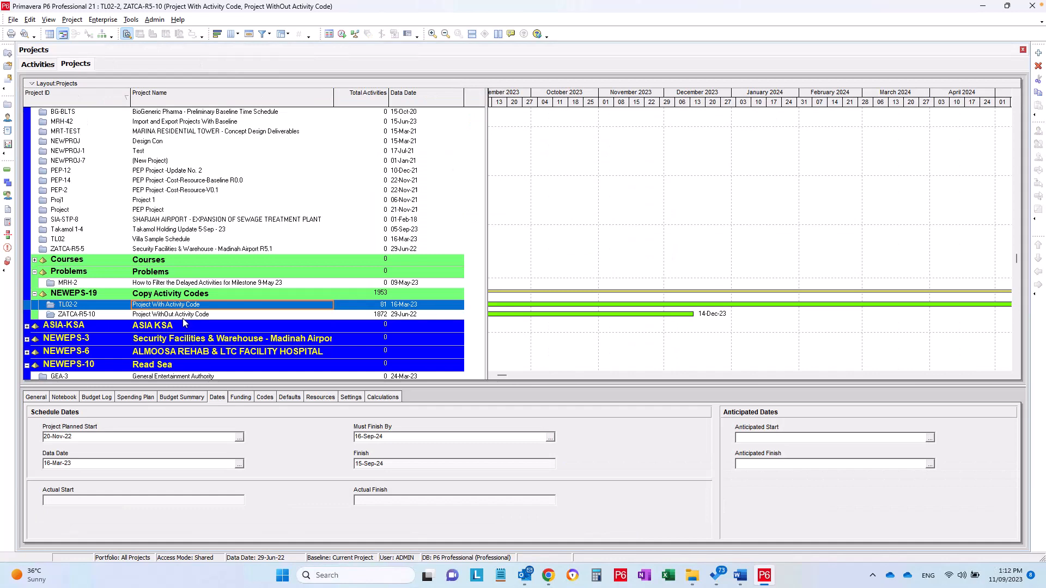
left_click(170, 315)
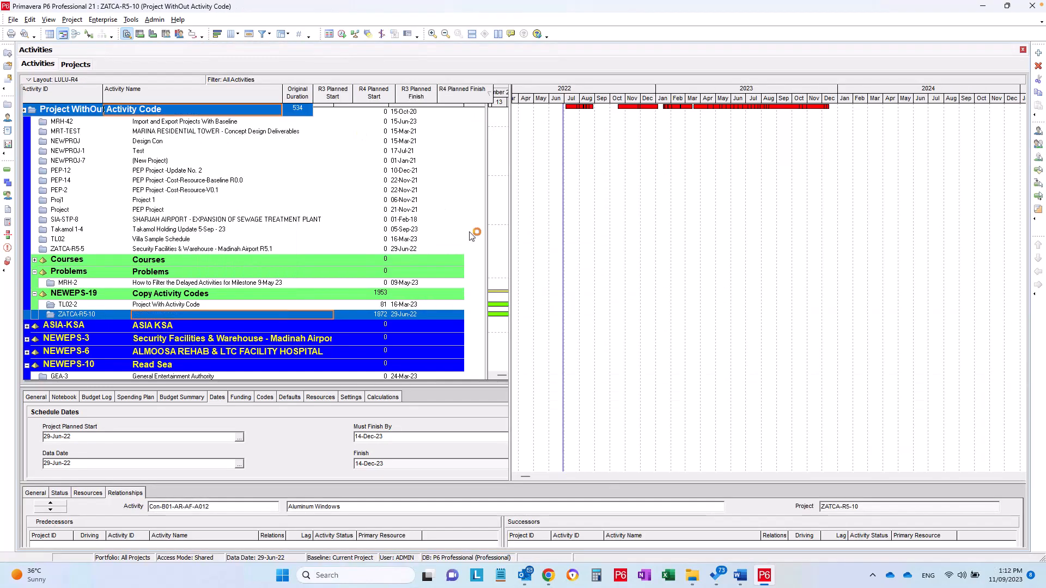
View ZATCA-R5-10's activity codes, switching from 03 Division of Work to 05 Type of Work
left_click(103, 20)
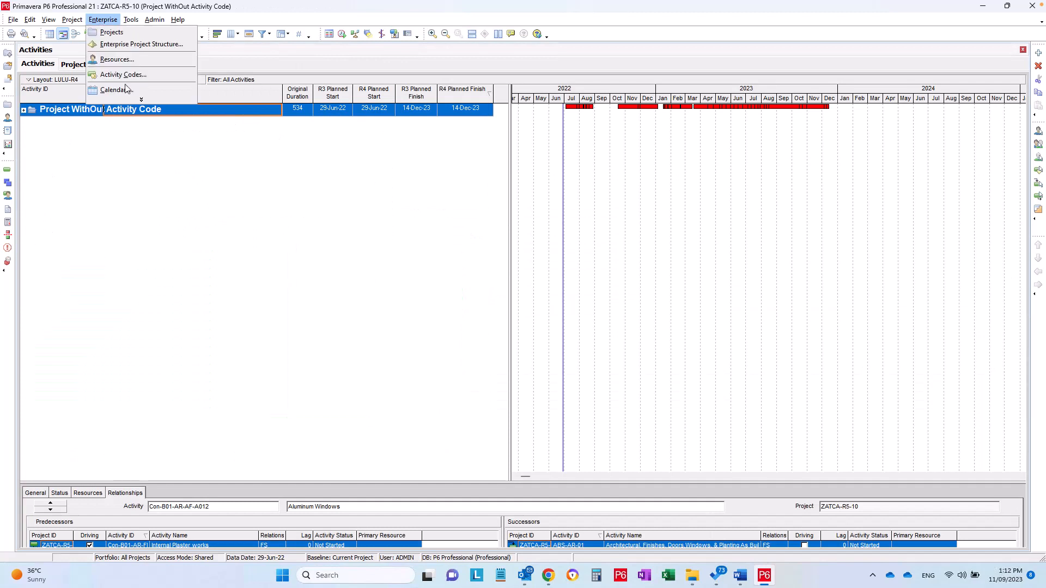
left_click(122, 75)
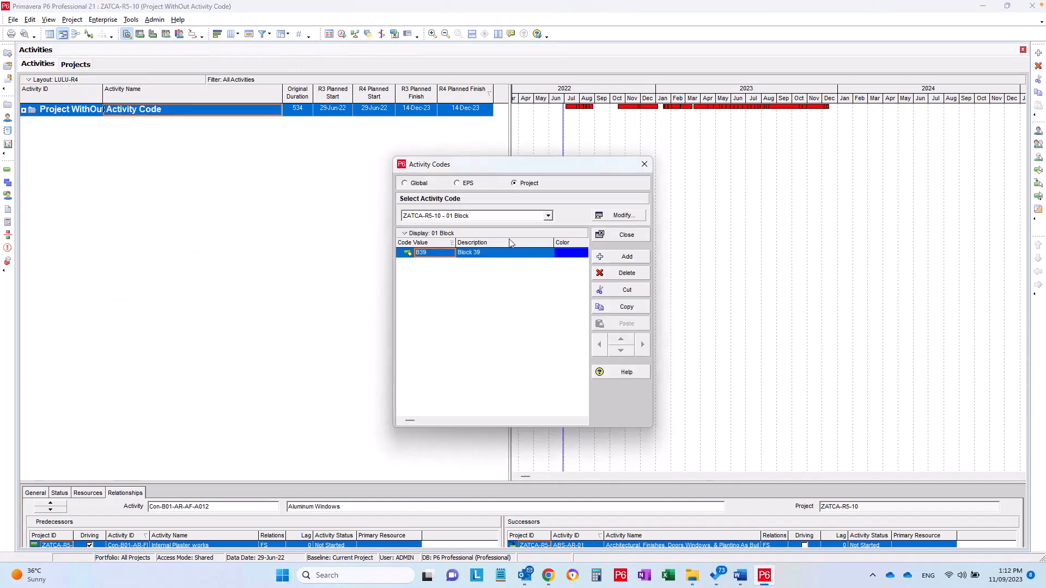
left_click(547, 216)
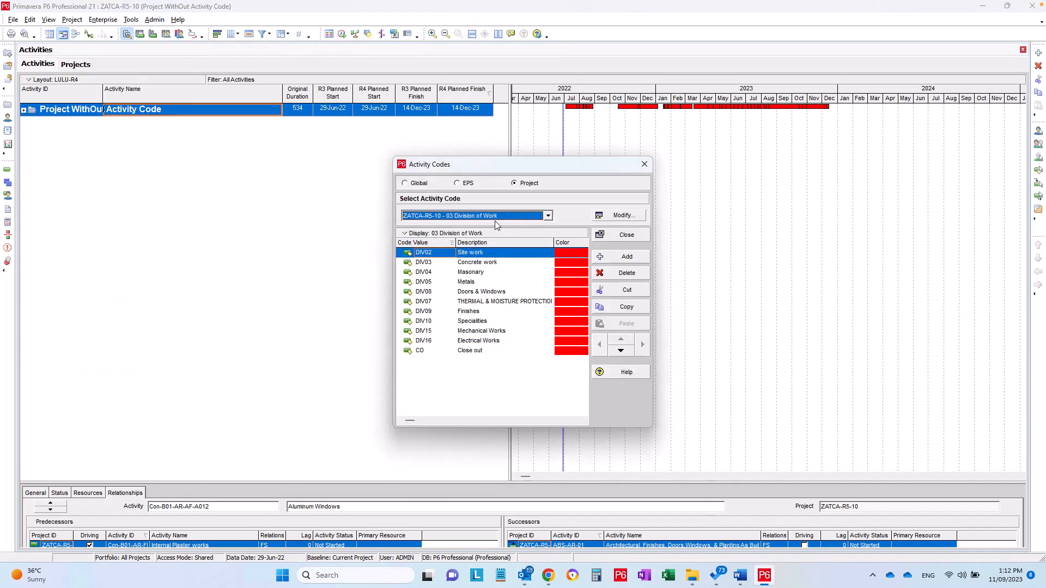
left_click(546, 214)
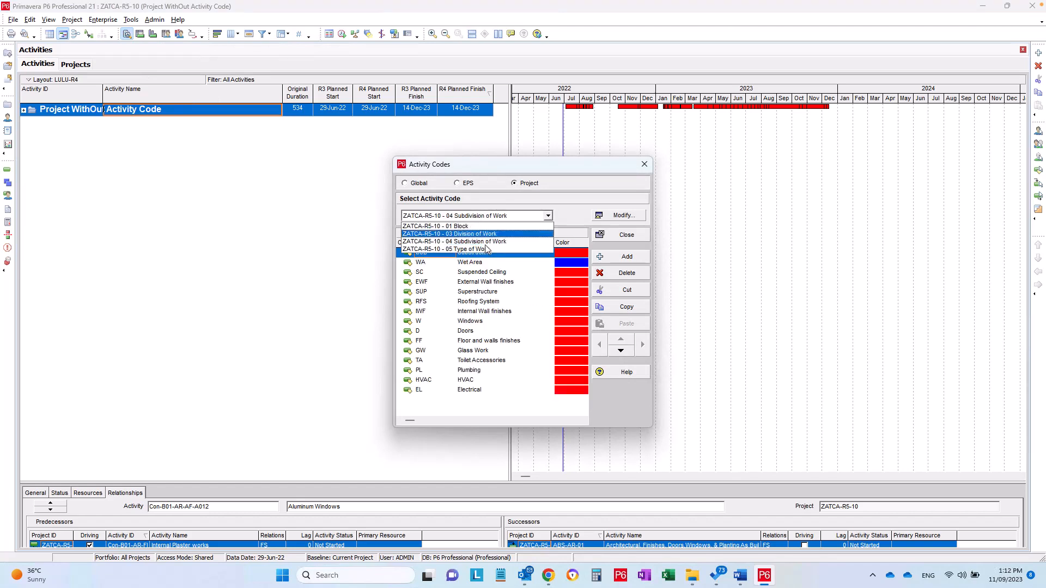
left_click(444, 249)
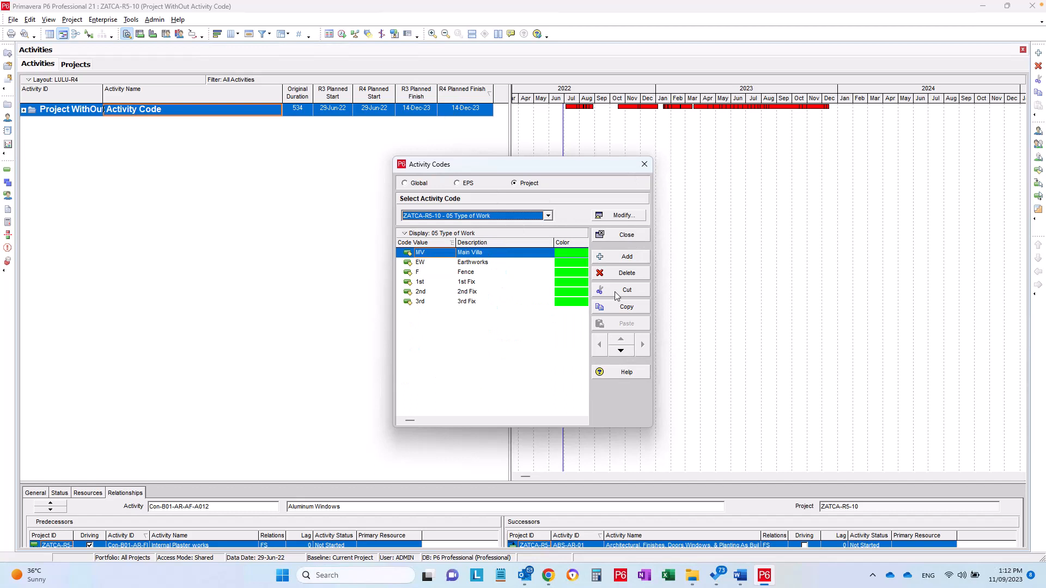
mouse_move(504, 304)
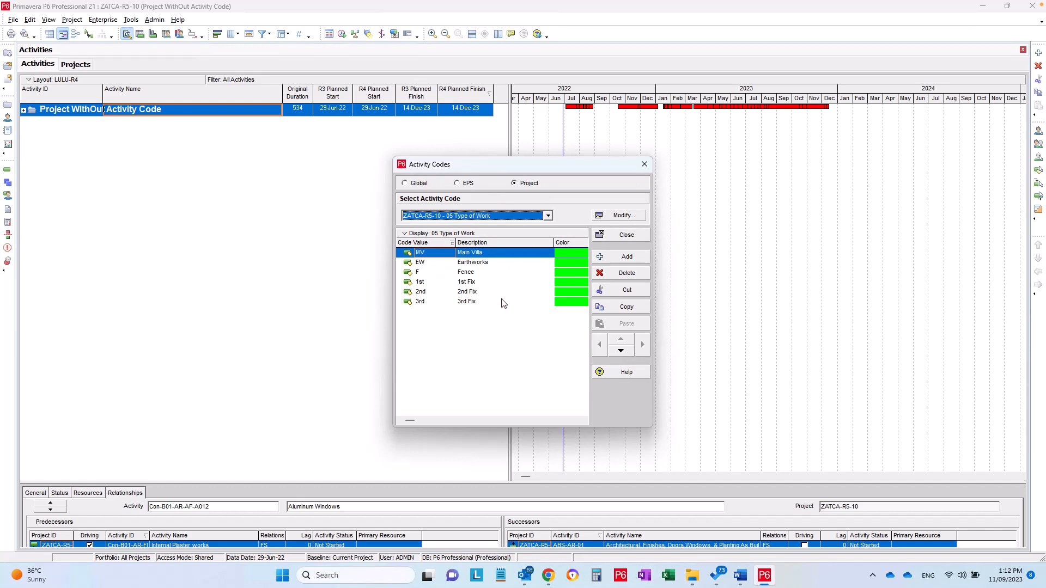
mouse_move(424, 270)
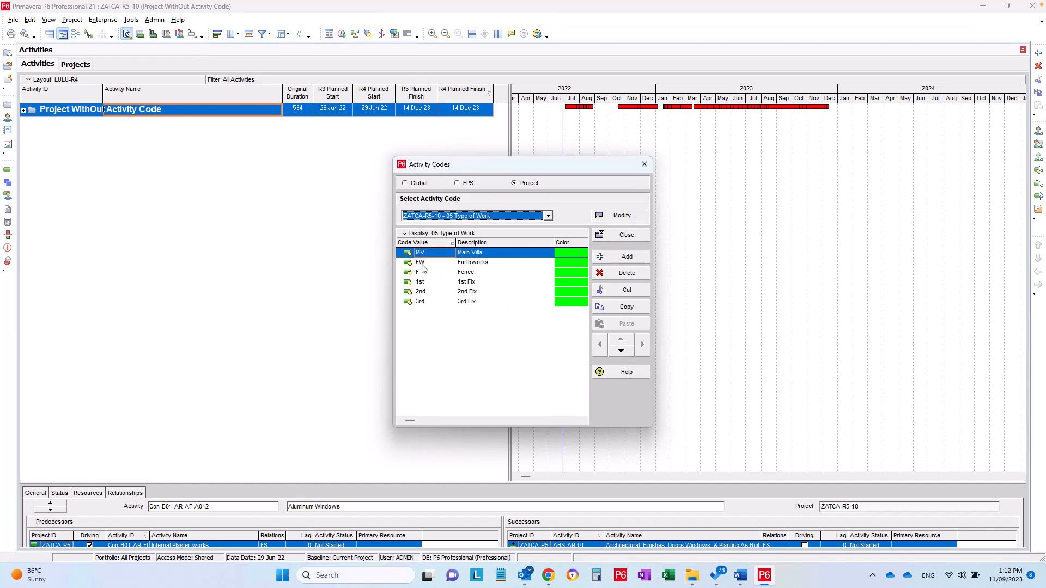